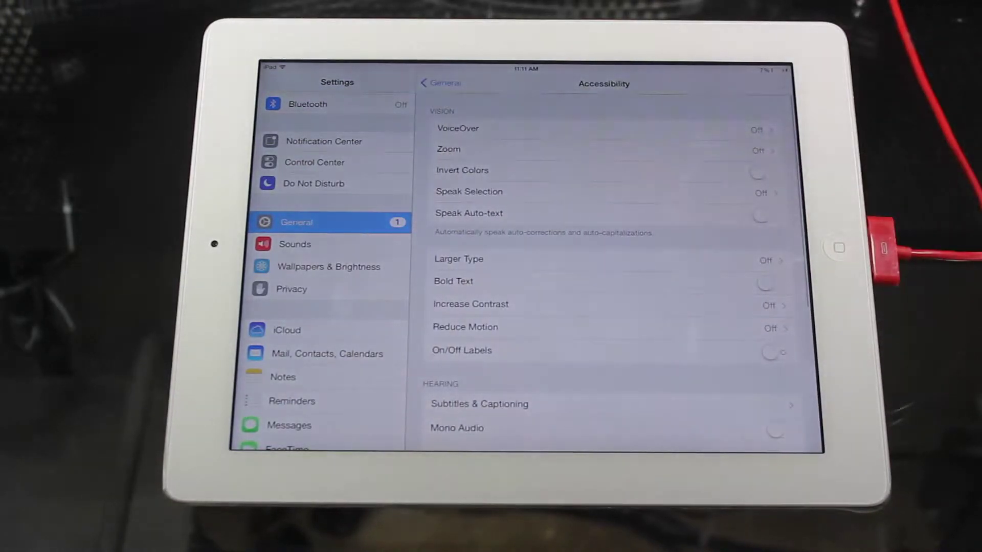
# Open the AssistiveTouch page in Accessibility and switch AssistiveTouch on
pyautogui.scroll(-3)
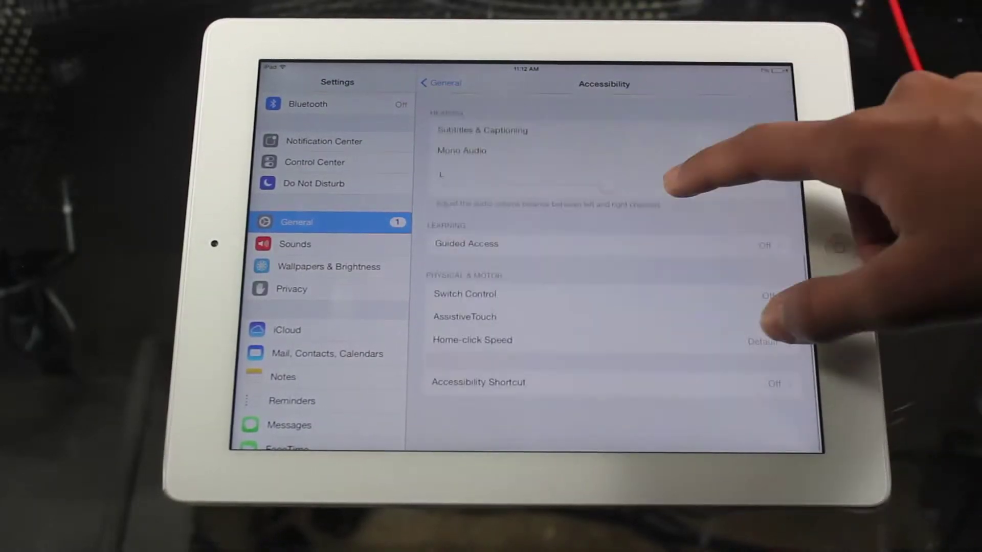
pyautogui.click(465, 317)
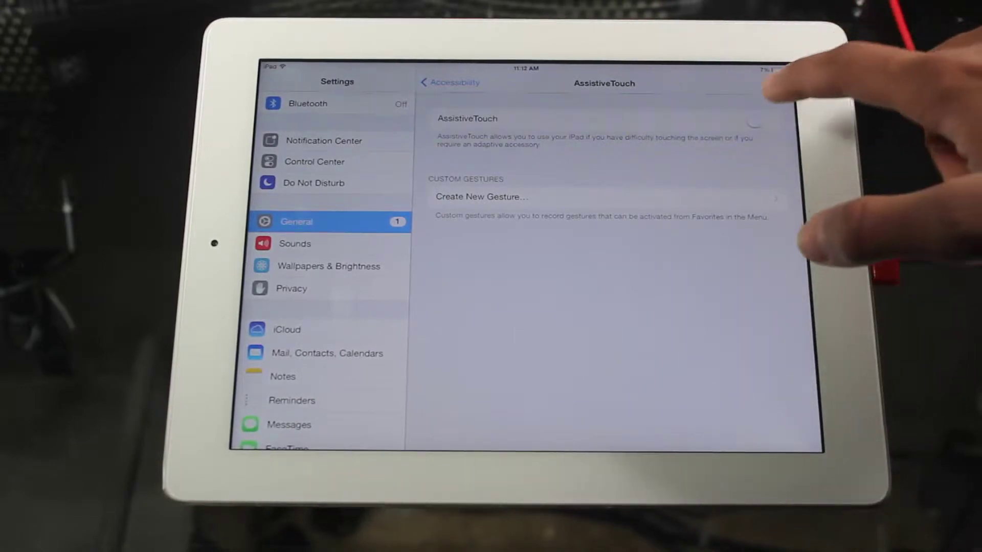
pyautogui.click(757, 121)
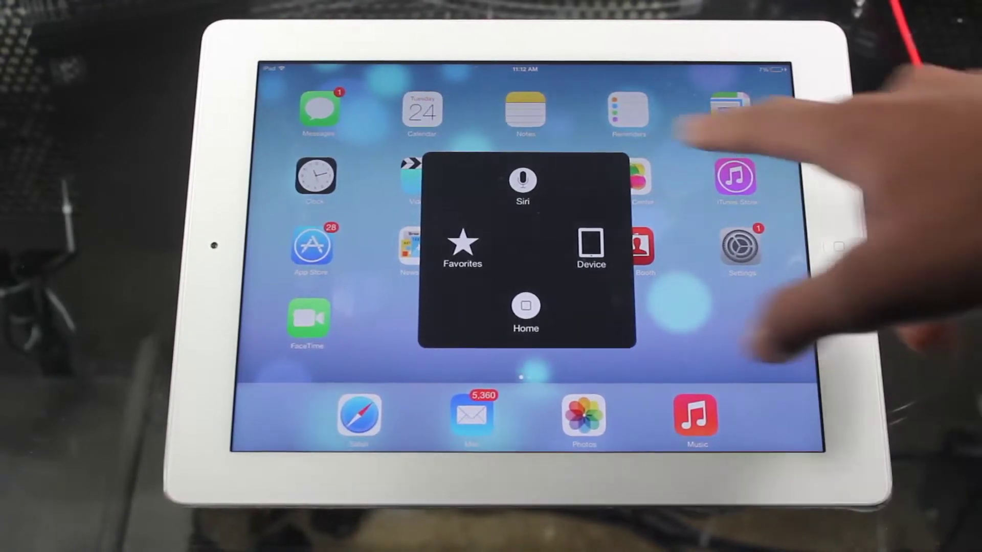
# Open the AssistiveTouch Device submenu showing Lock Screen, Rotate Screen and volume controls
pyautogui.click(591, 247)
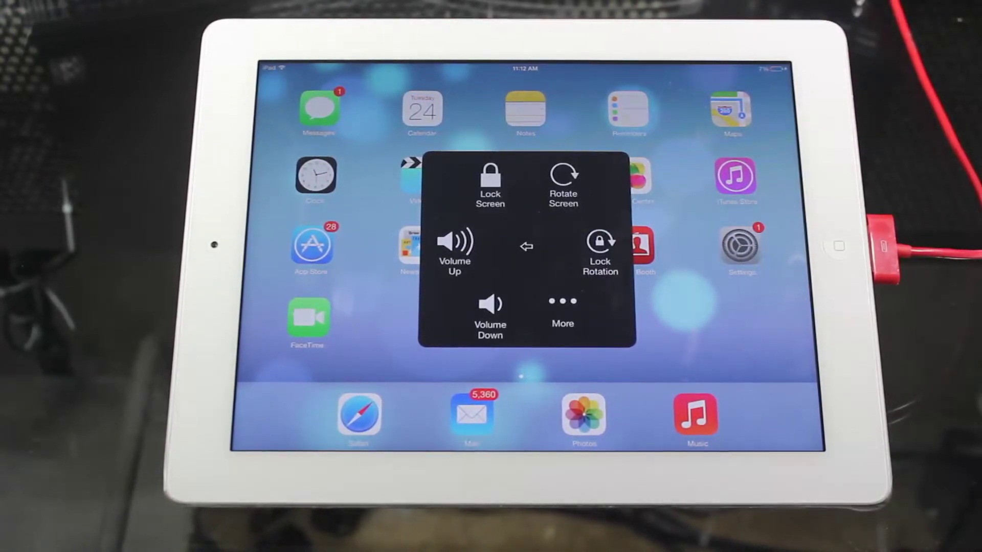